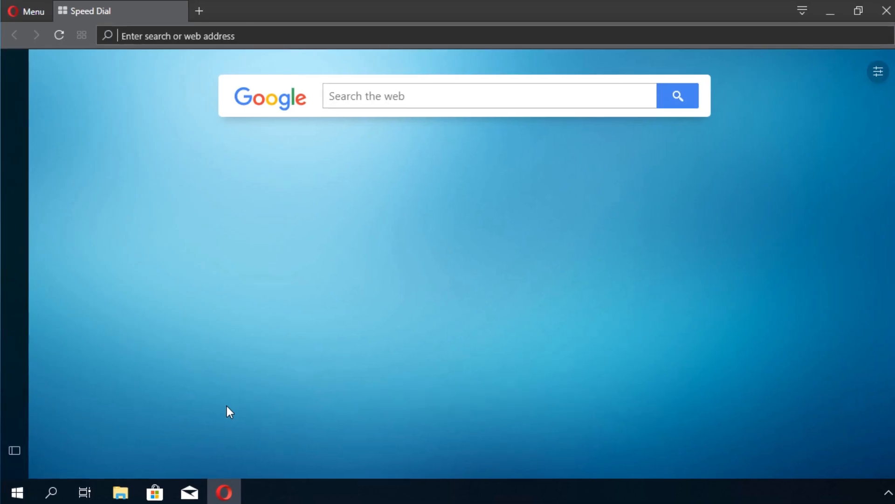
# Go to passwords.avira.com in Opera to reach the Avira account login page
pyautogui.write('passwords.av')
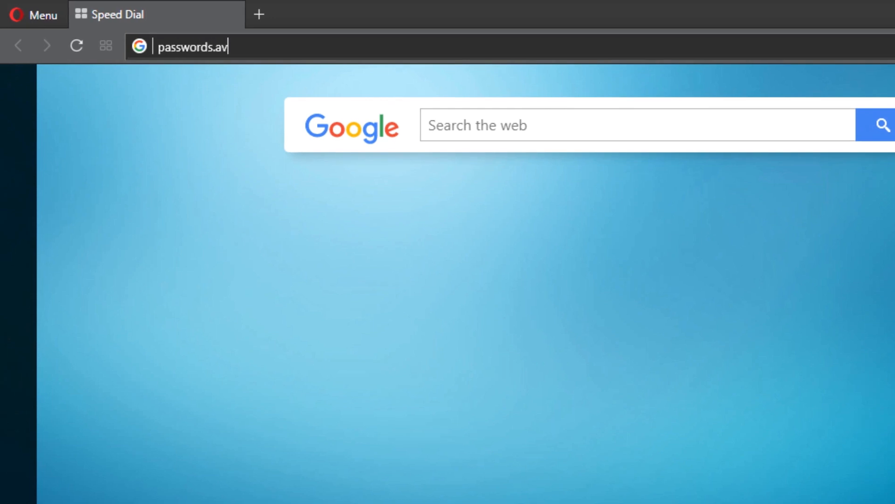
pyautogui.press('Enter')
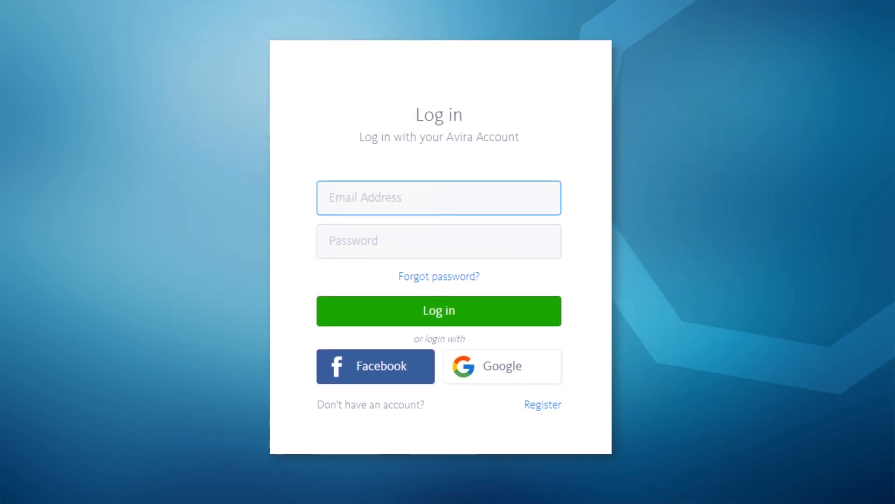
pyautogui.click(438, 197)
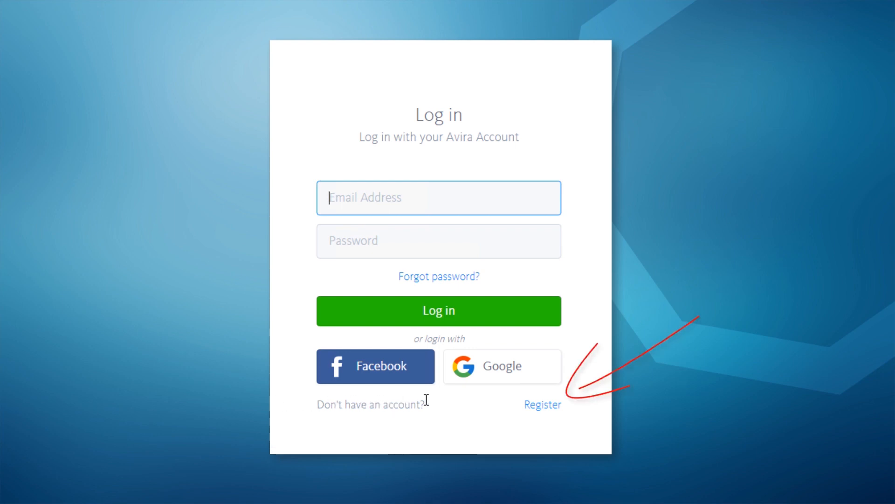
pyautogui.click(542, 404)
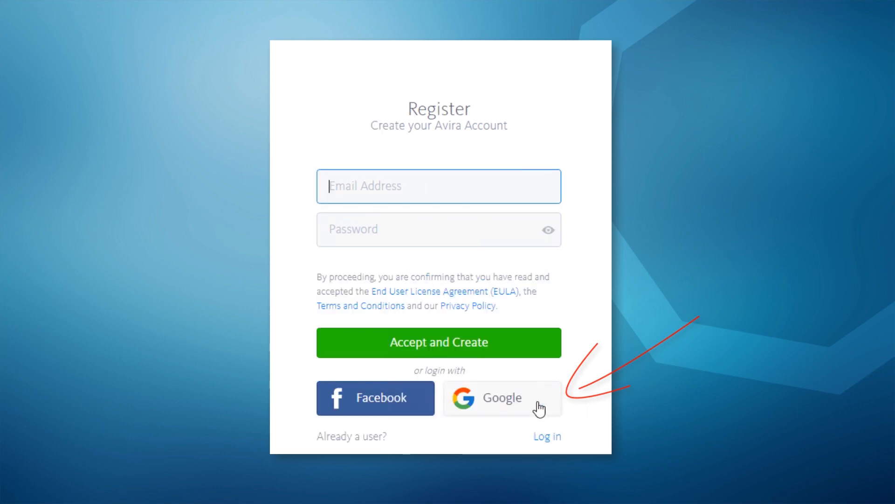
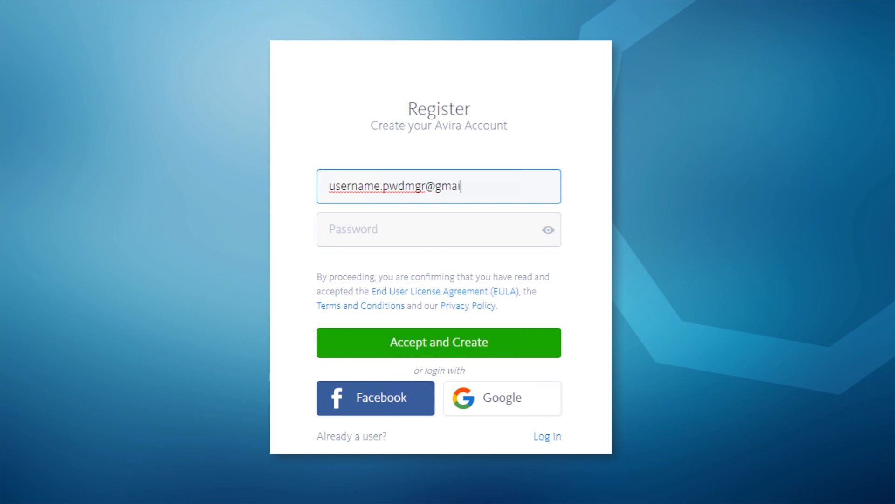
pyautogui.write('••••••')
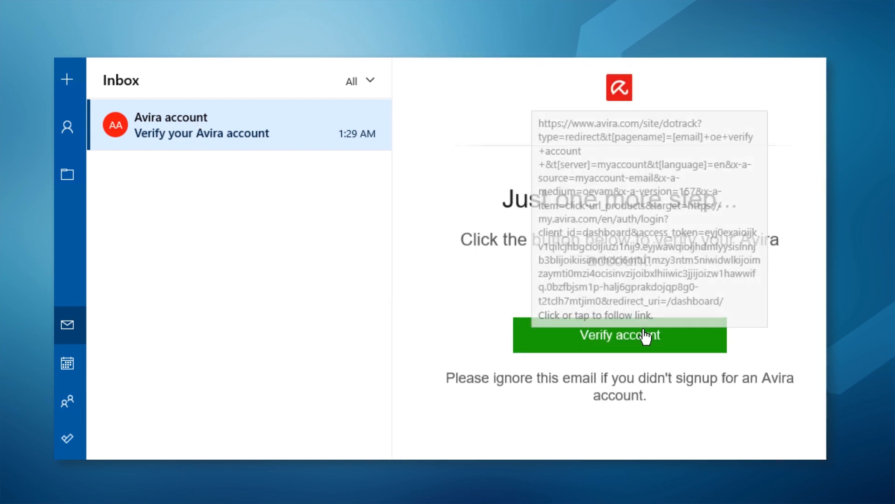
# Click Verify account in the 'Verify your Avira account' email
pyautogui.click(619, 336)
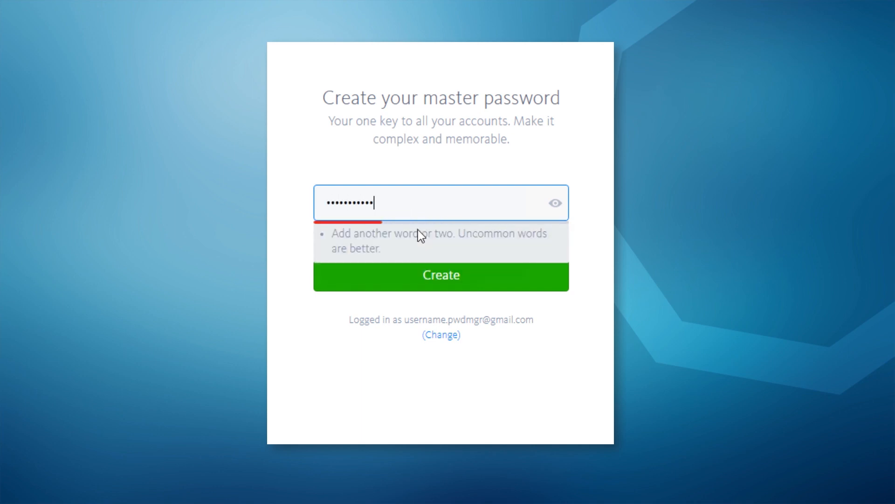
# Create and confirm the master password, then start a new password entry
pyautogui.click(440, 276)
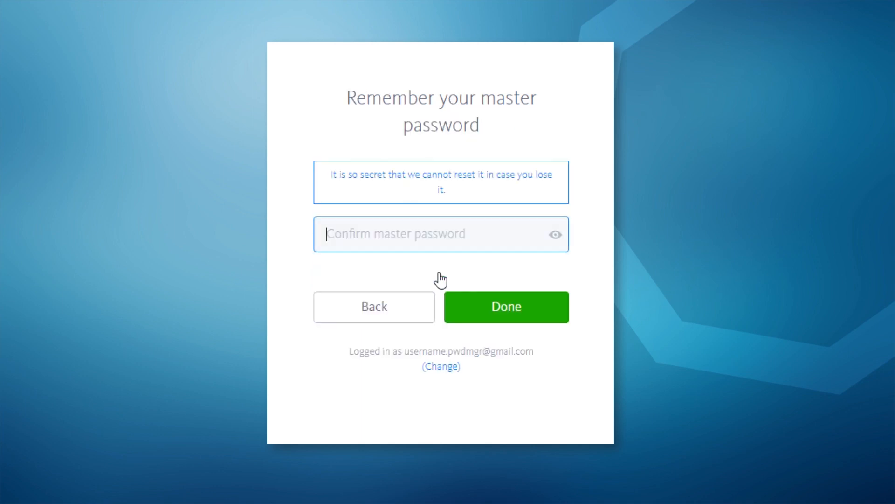
pyautogui.write('•••••••')
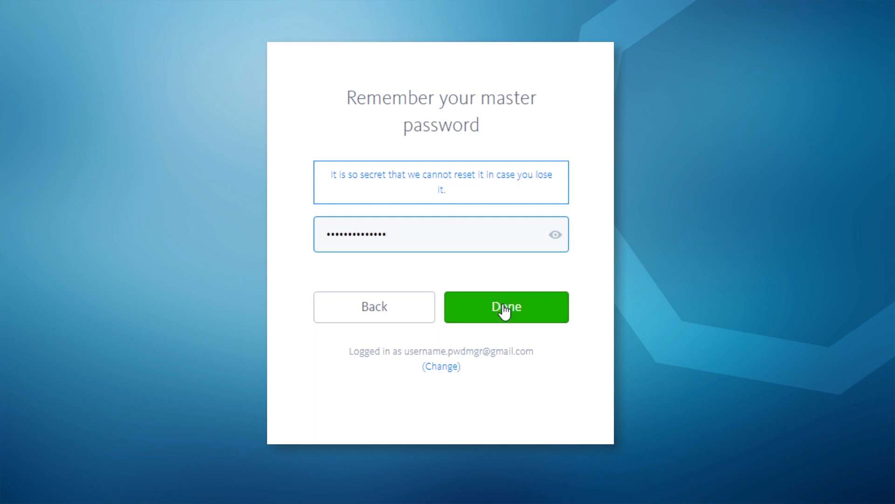
pyautogui.click(506, 307)
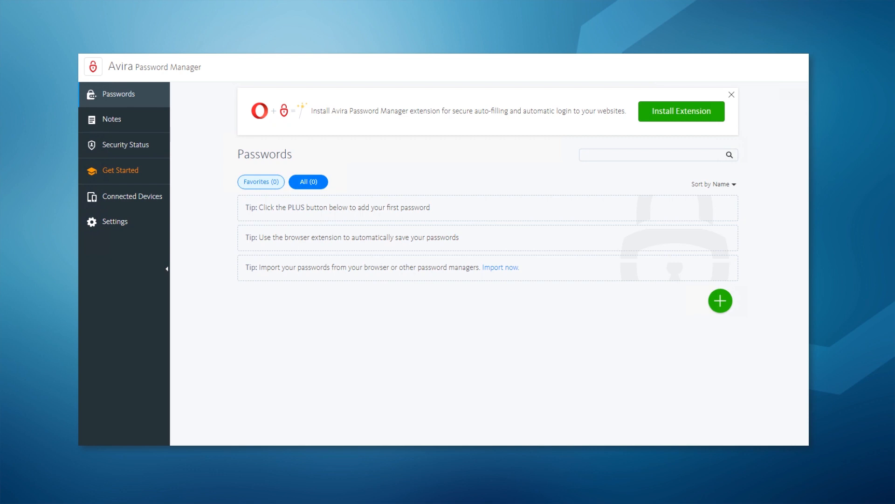
pyautogui.moveTo(721, 308)
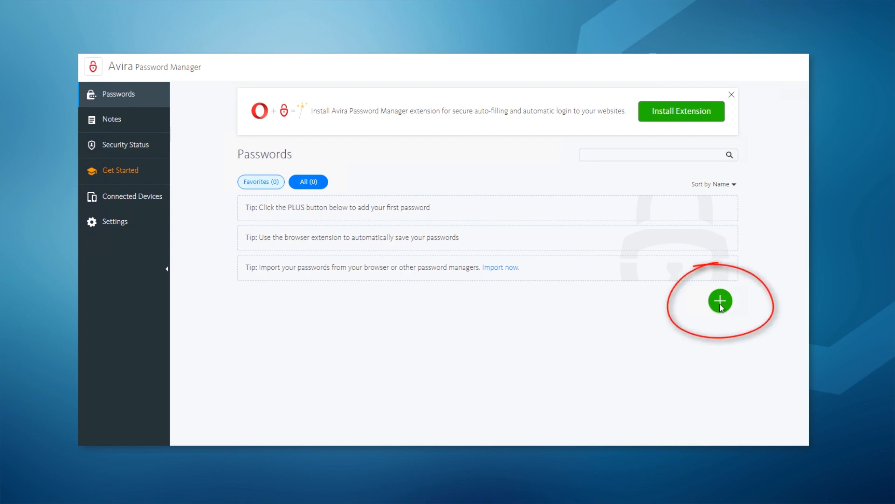
pyautogui.click(720, 300)
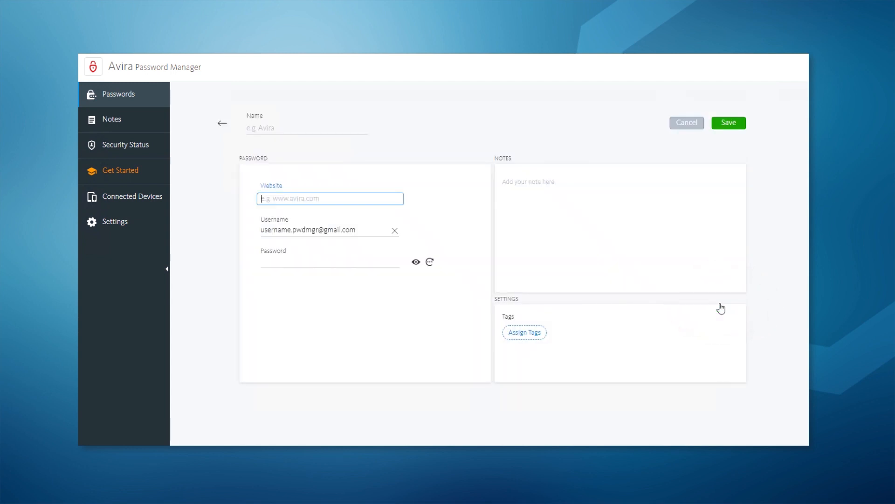
pyautogui.write('w')
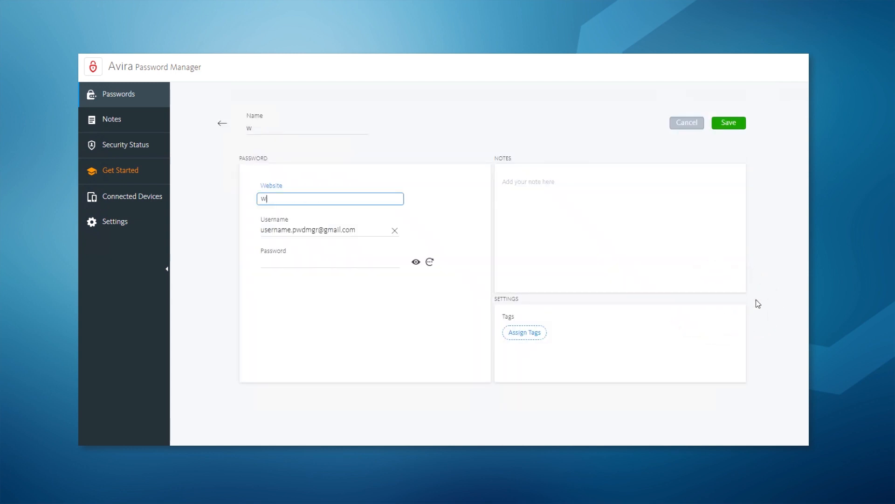
pyautogui.write('ww.avira.com')
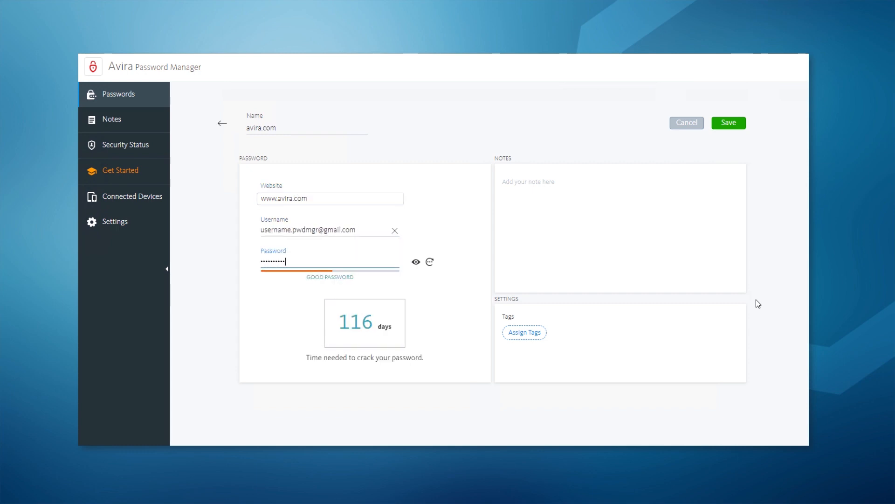
pyautogui.write('••••')
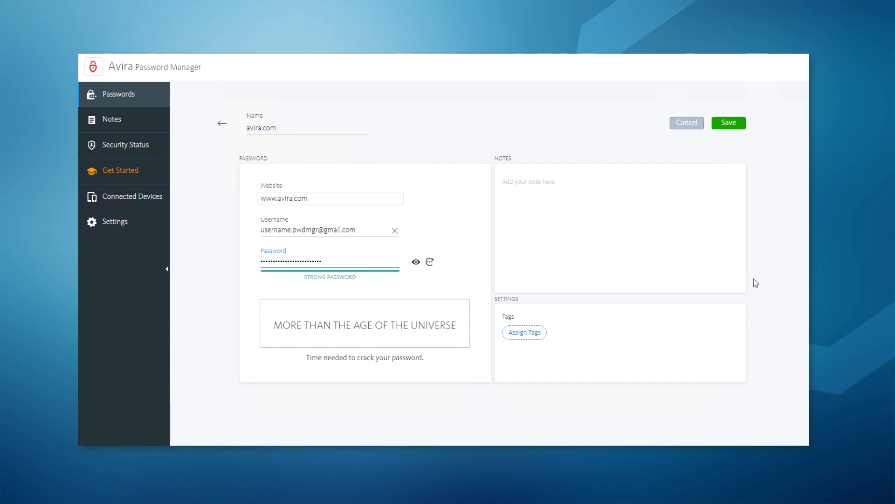
pyautogui.click(729, 122)
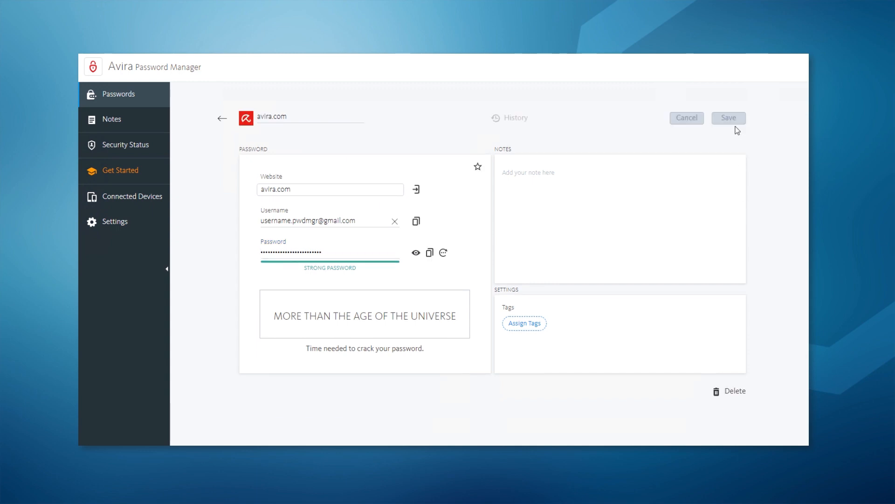
pyautogui.click(728, 118)
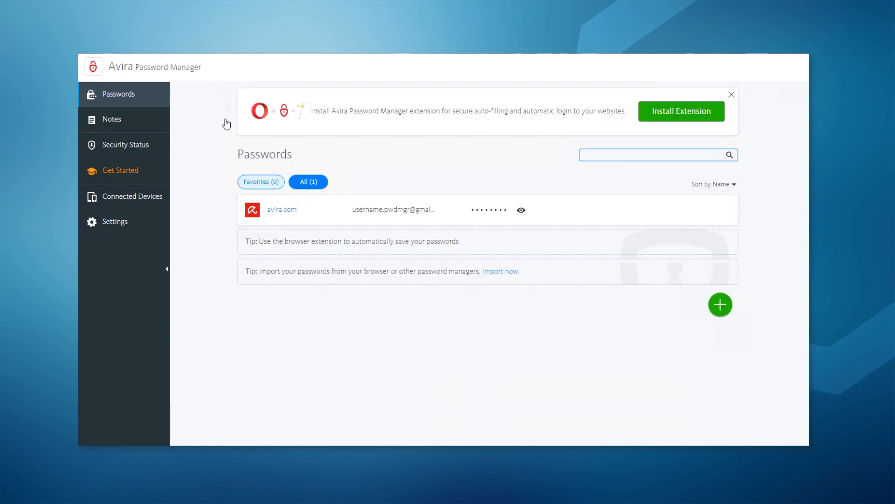